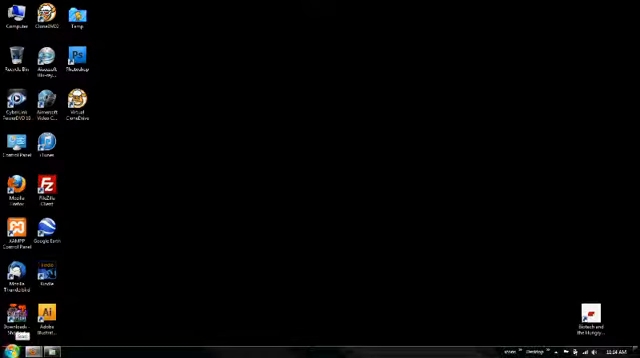
Continue through the administrator warning and confirm the FileZilla shortcut's Ctrl+Alt+F key with OK.
{"action": "left_click", "coordinate": [8, 350]}
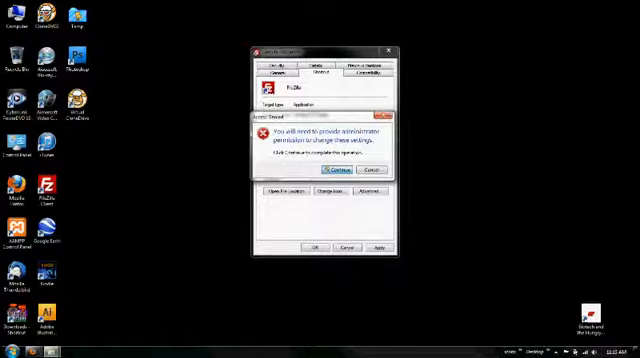
{"action": "left_click", "coordinate": [336, 174]}
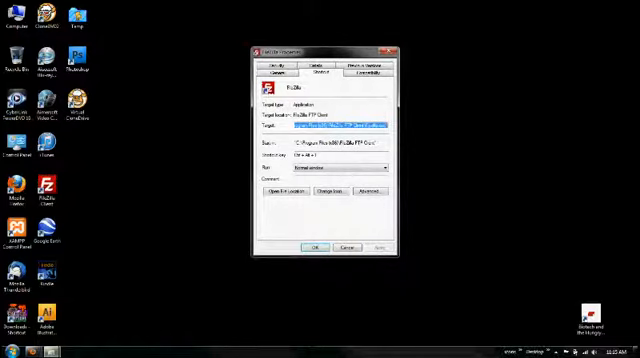
{"action": "left_click", "coordinate": [318, 248]}
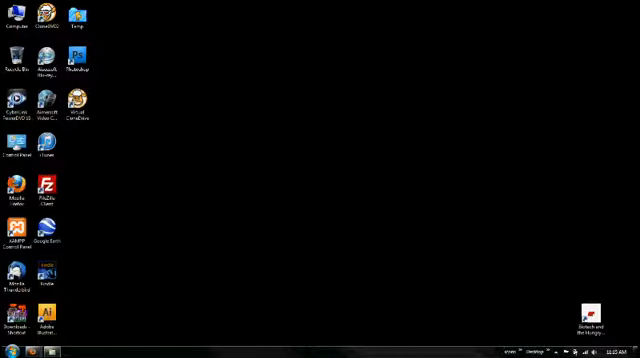